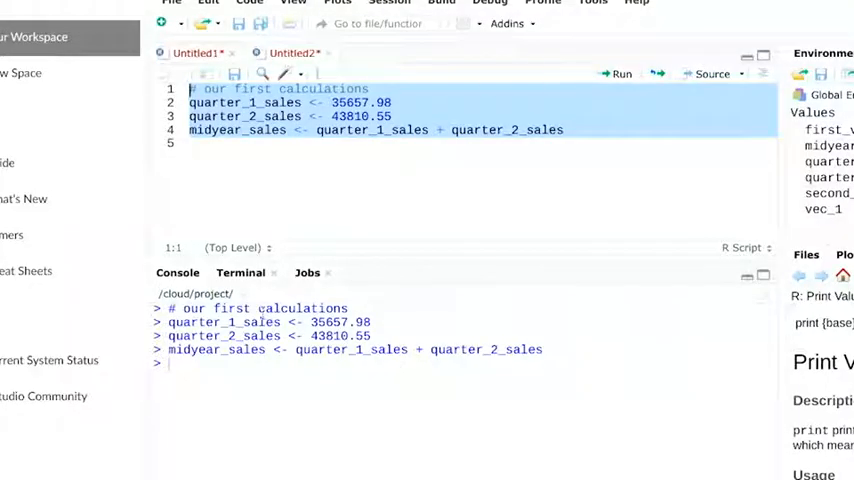
{"action": "type", "text": "midy"}
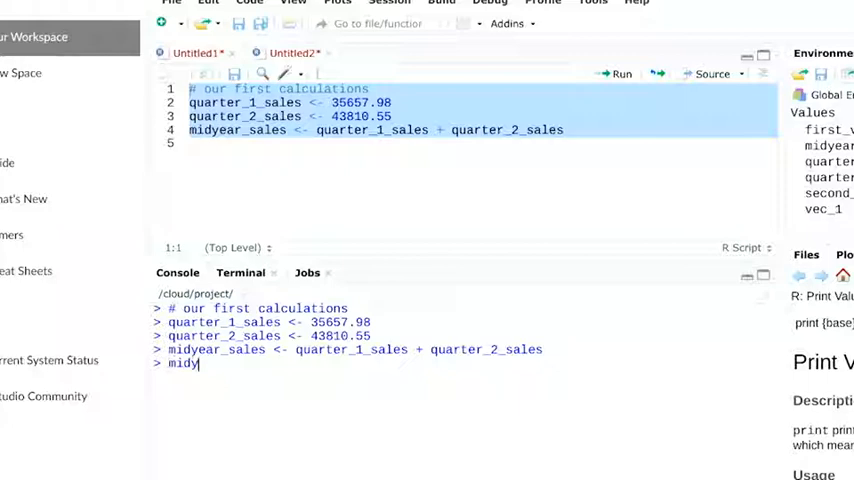